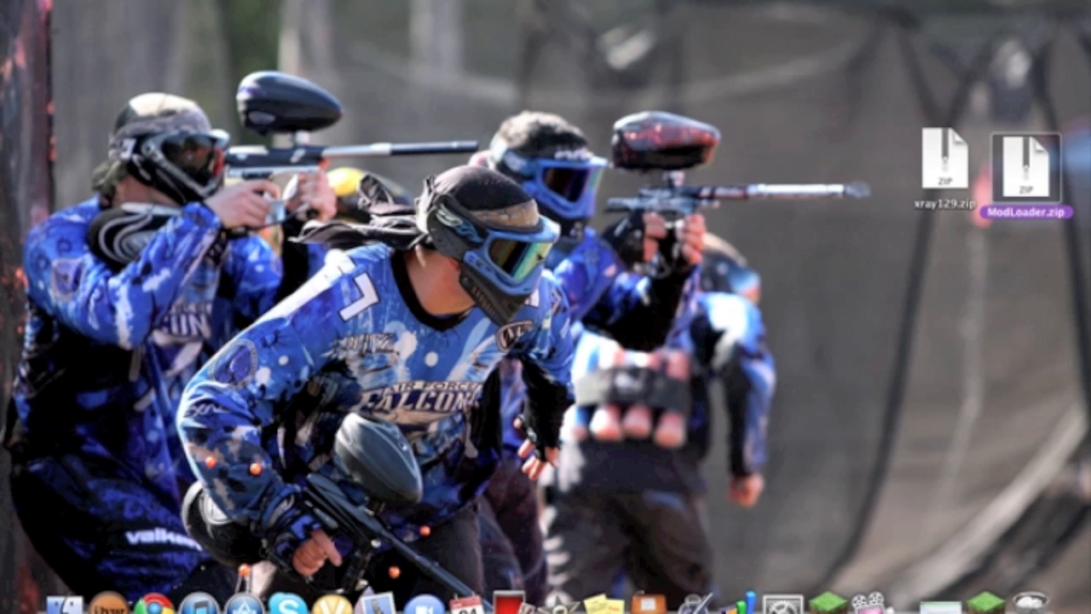
{"action": "mouse_move", "coordinate": [539, 257]}
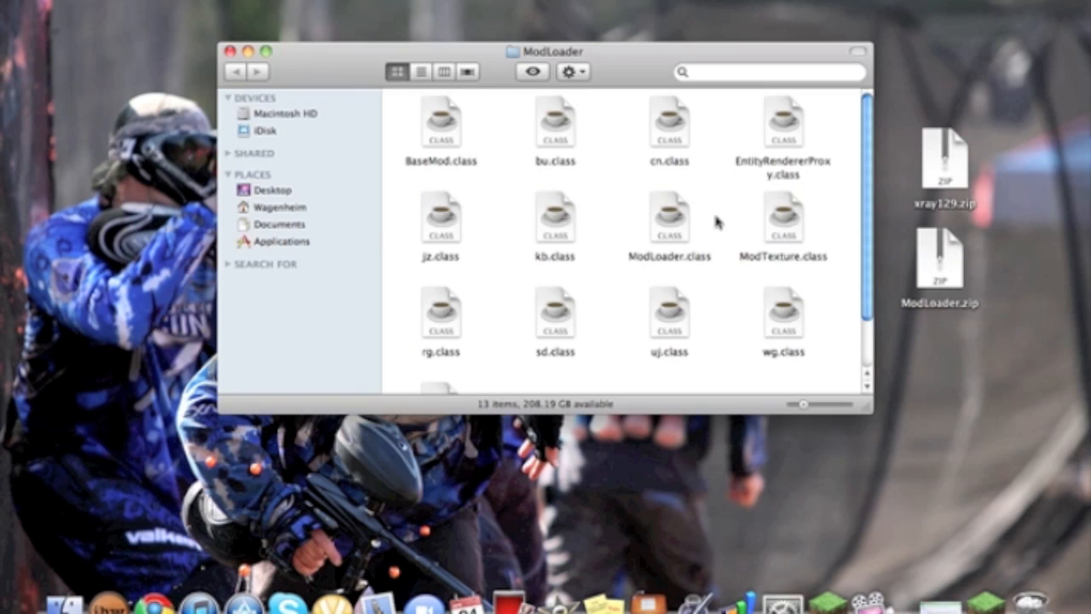
{"action": "mouse_move", "coordinate": [271, 170]}
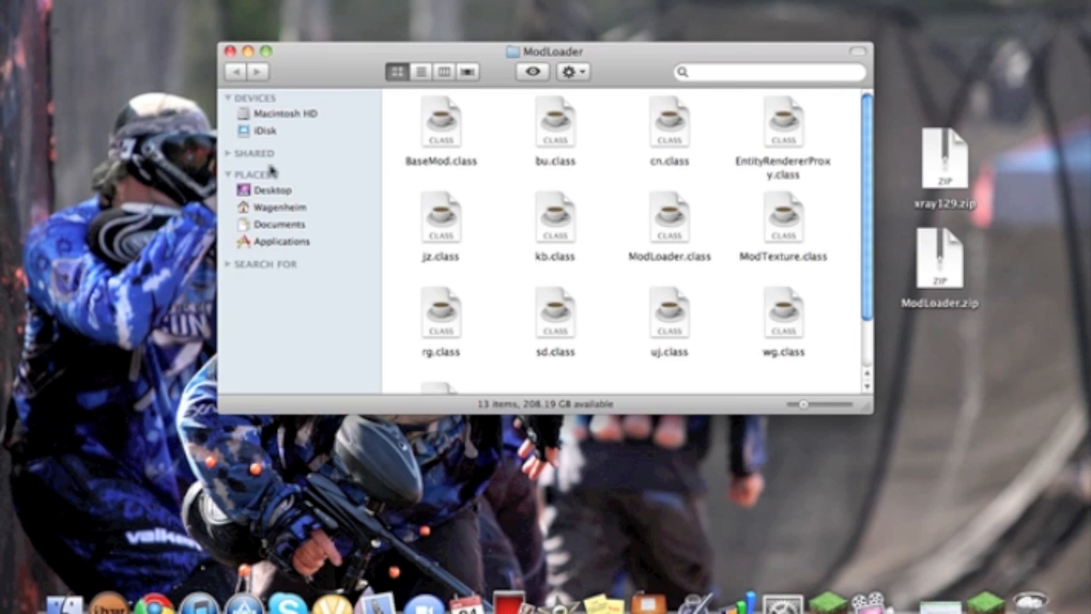
Navigate from the home folder through Library and Application Support into the minecraft folder
{"action": "left_click", "coordinate": [278, 207]}
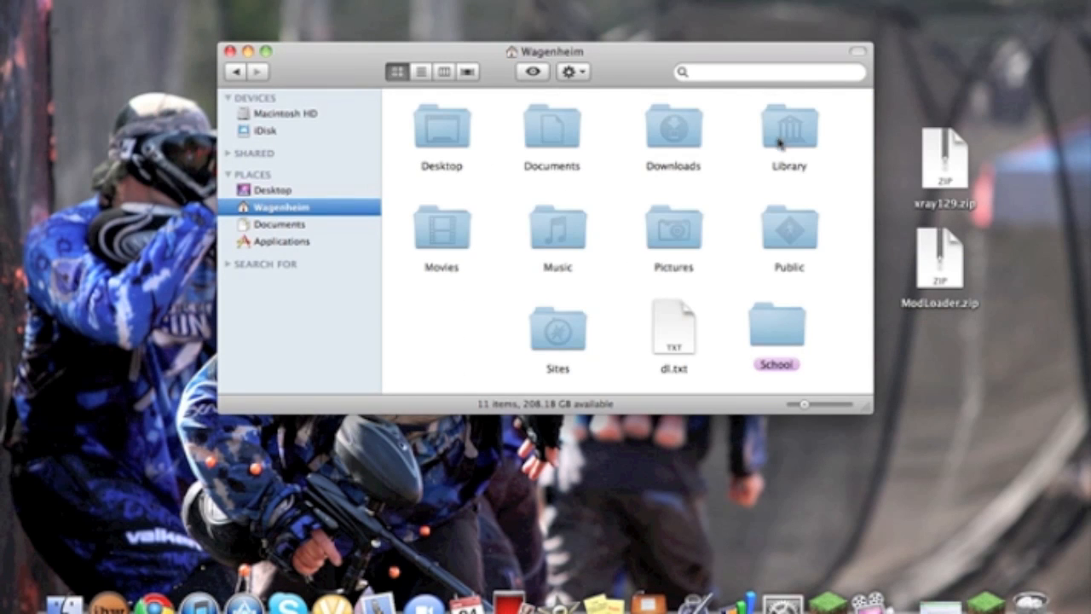
{"action": "mouse_move", "coordinate": [840, 185]}
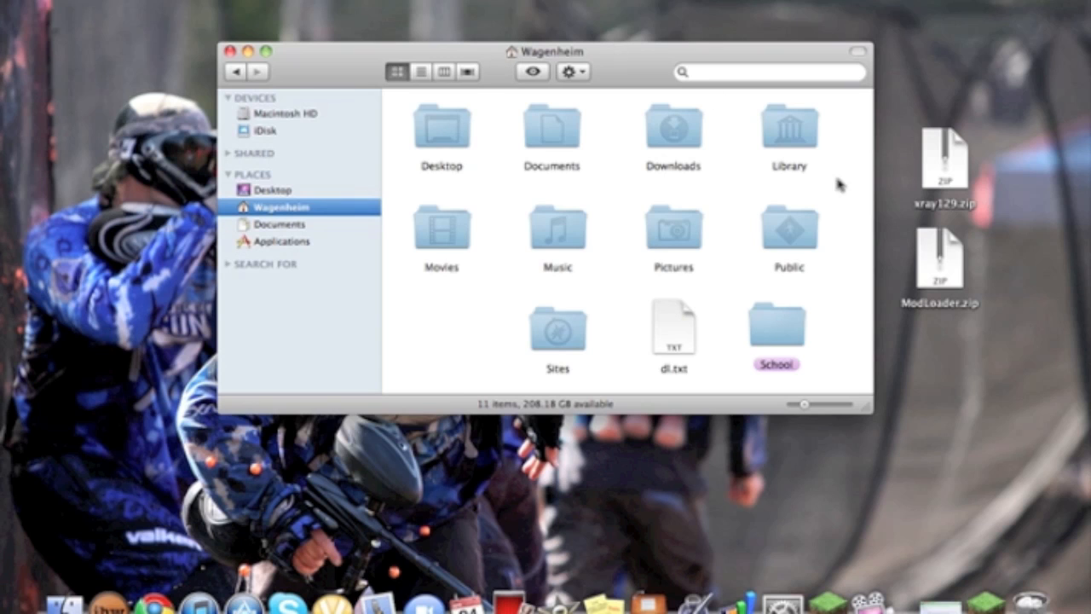
{"action": "double_click", "coordinate": [789, 128]}
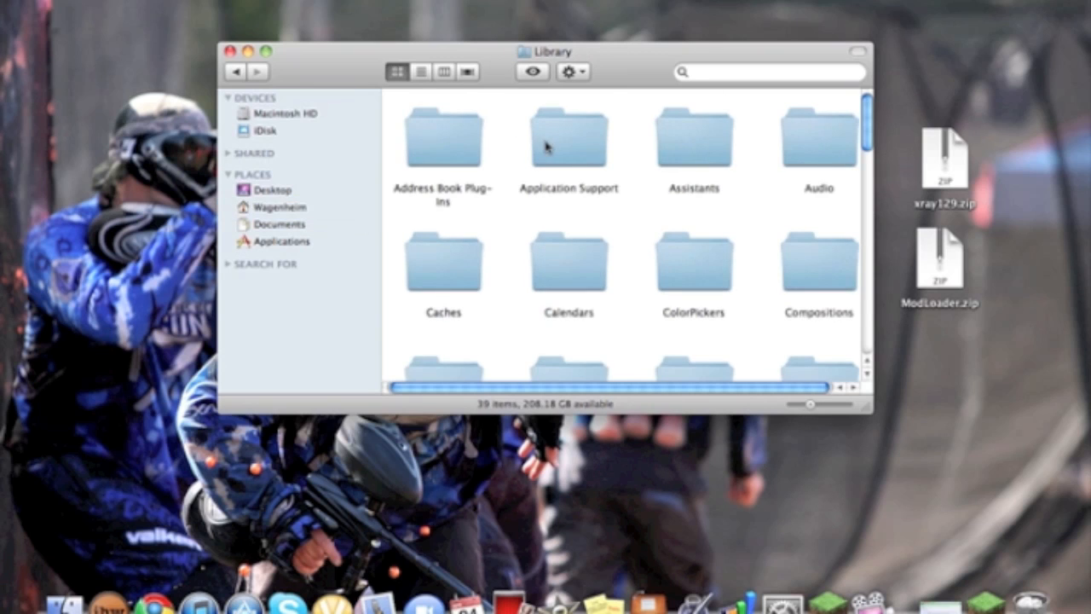
{"action": "double_click", "coordinate": [568, 136]}
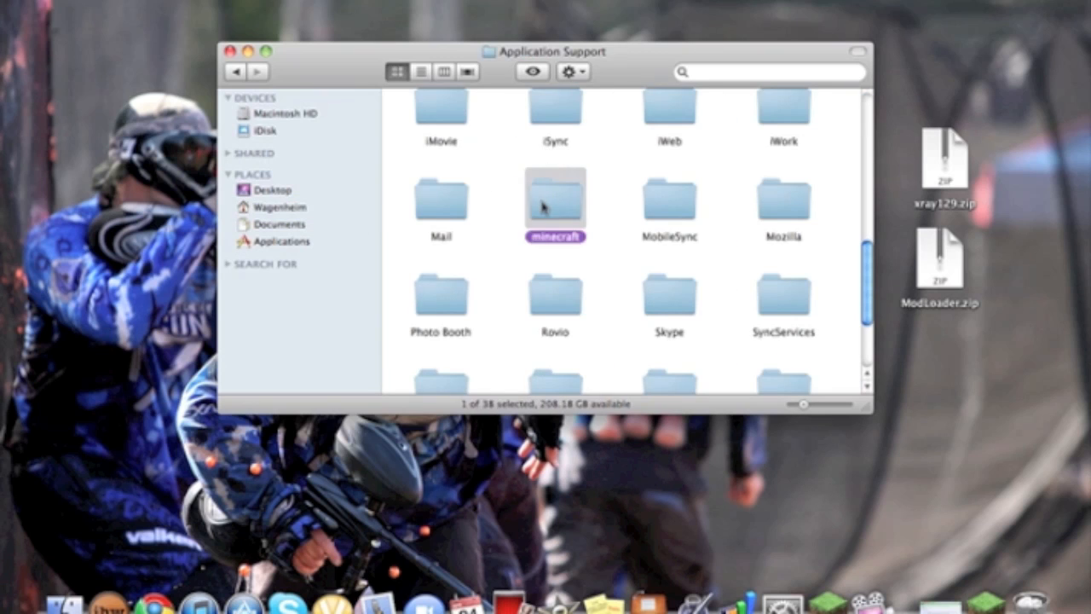
{"action": "double_click", "coordinate": [554, 200]}
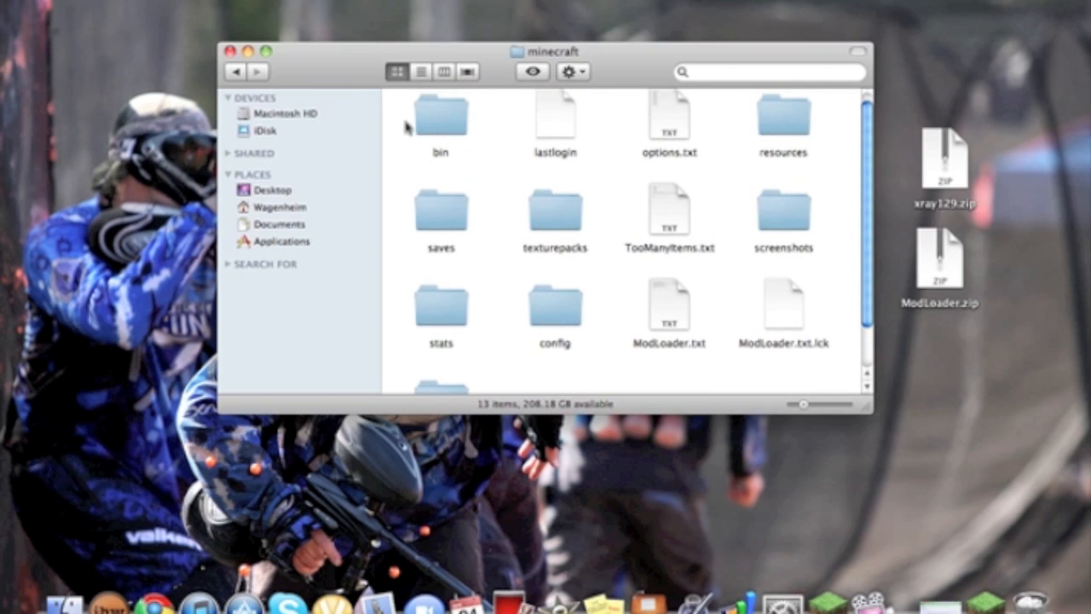
Open the bin folder and bring up the context menu for jinput.jar
{"action": "double_click", "coordinate": [440, 118]}
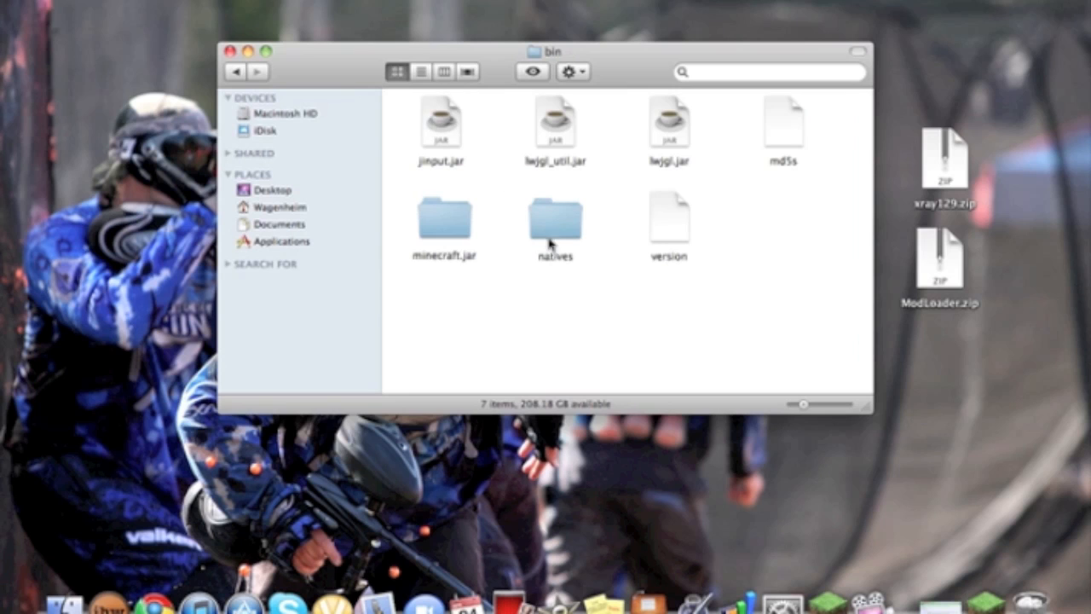
{"action": "mouse_move", "coordinate": [452, 230]}
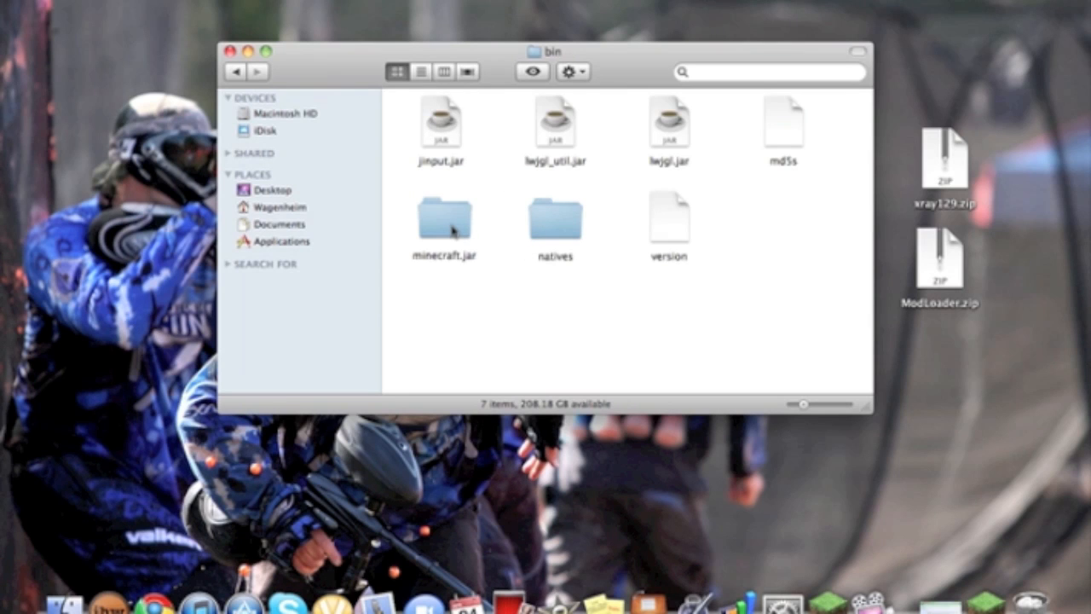
{"action": "mouse_move", "coordinate": [282, 173]}
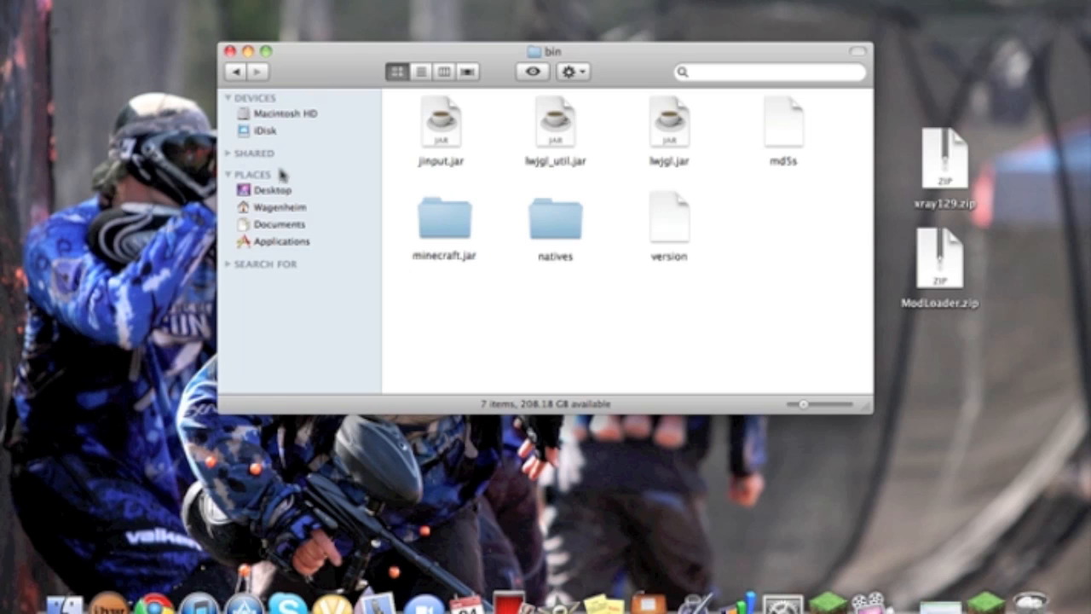
{"action": "mouse_move", "coordinate": [456, 132]}
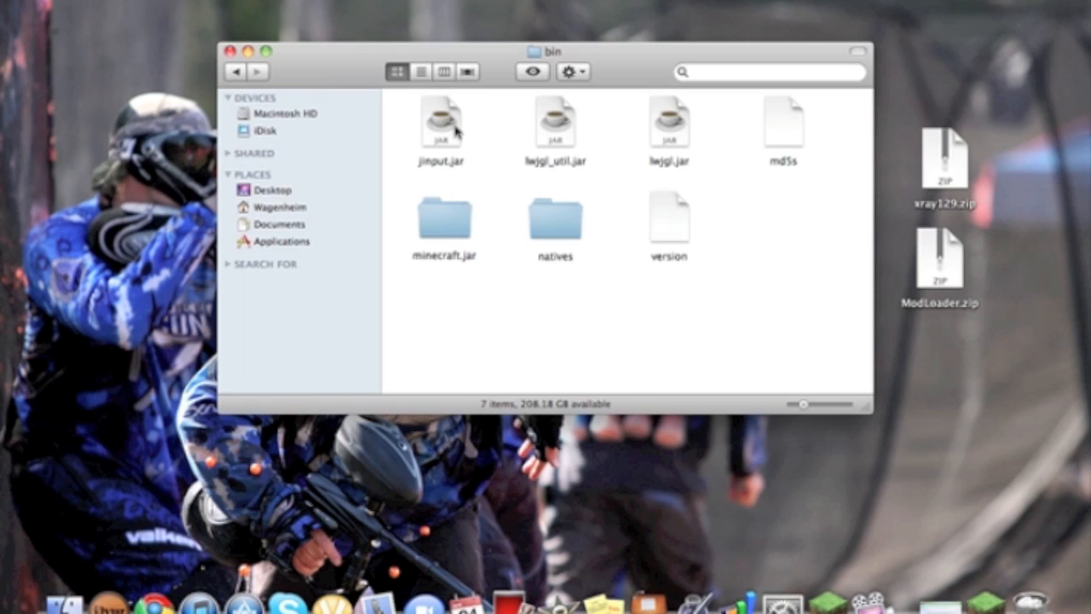
{"action": "left_click", "coordinate": [441, 127]}
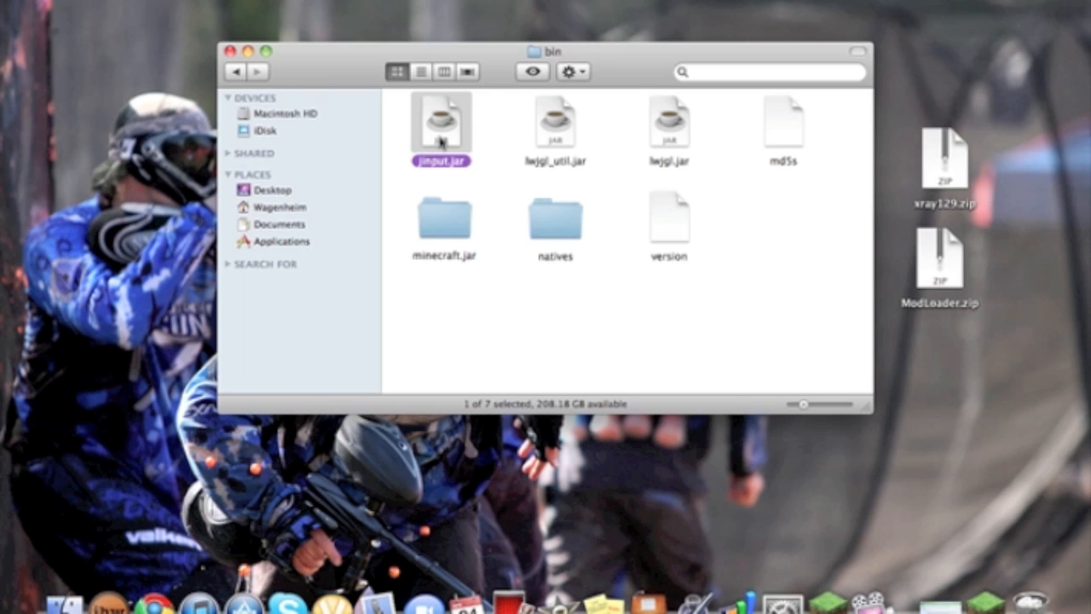
{"action": "right_click", "coordinate": [440, 124]}
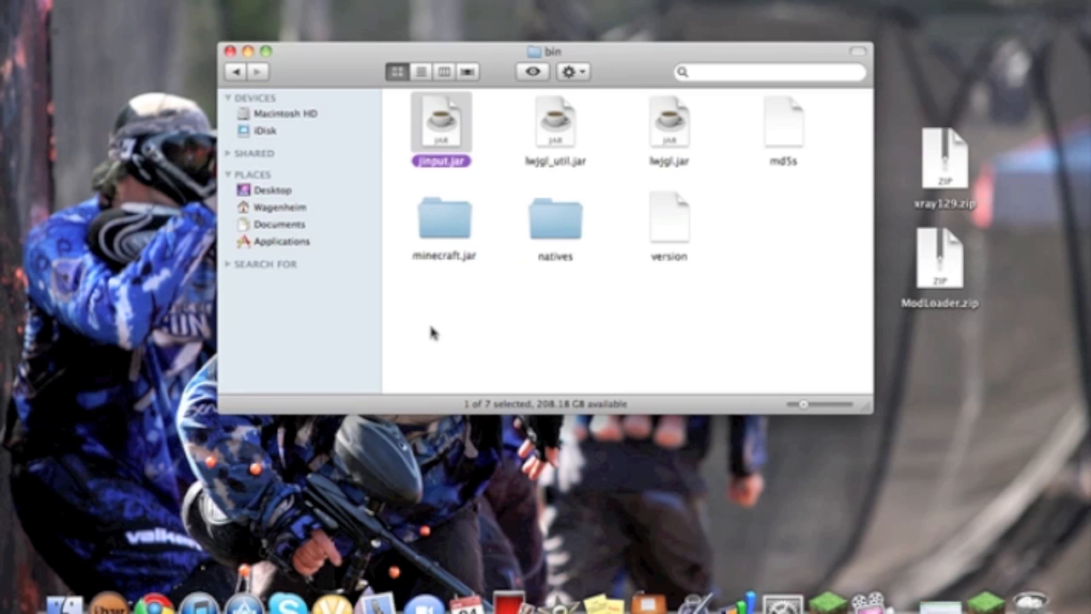
{"action": "mouse_move", "coordinate": [435, 243]}
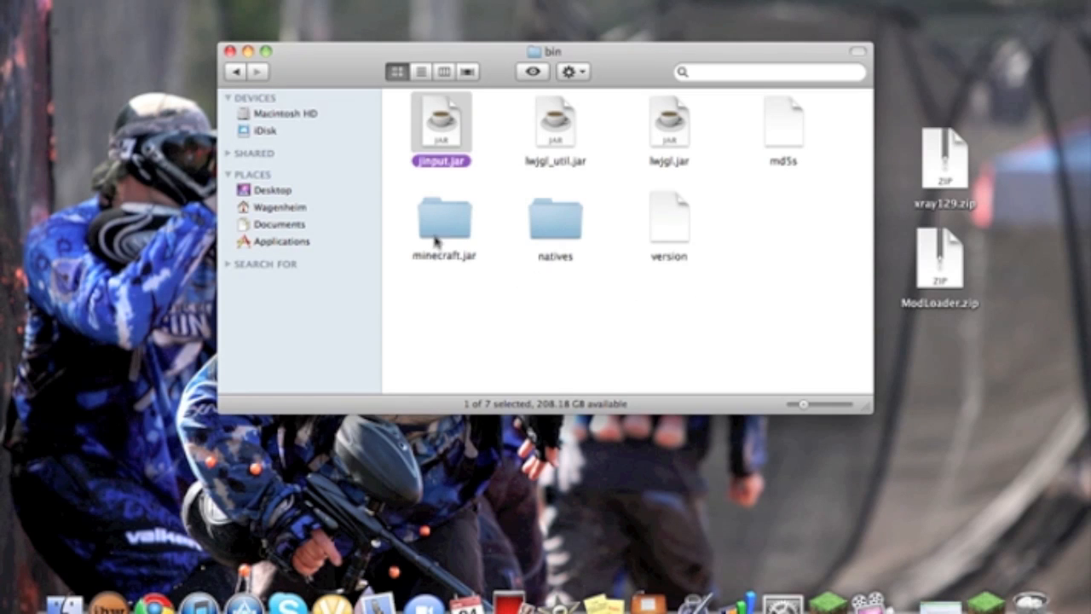
{"action": "mouse_move", "coordinate": [384, 107]}
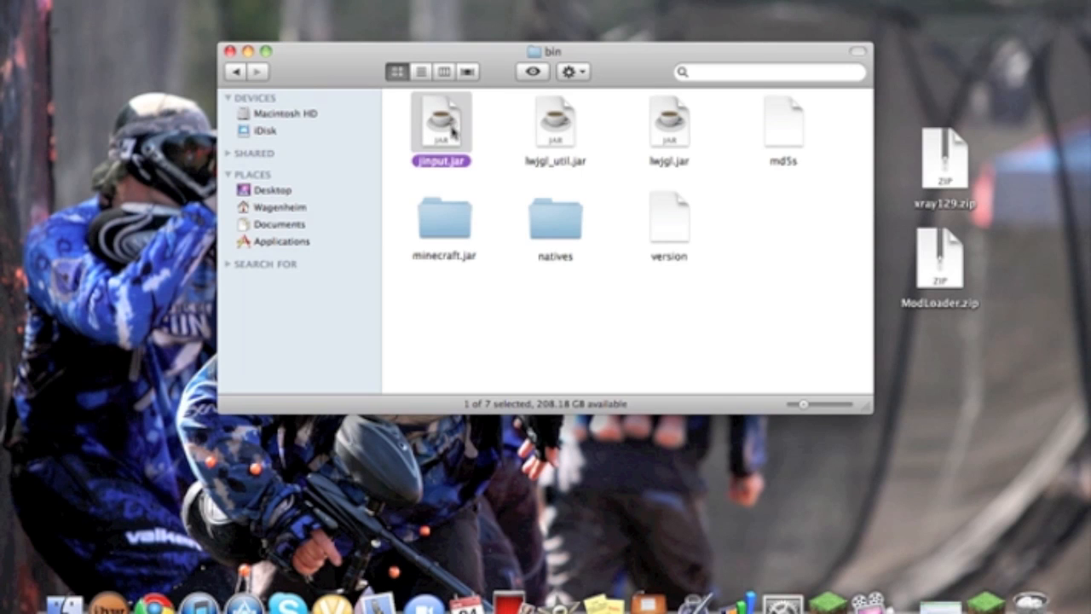
Browse minecraft.jar's class files, then select xray129.zip on the desktop
{"action": "double_click", "coordinate": [444, 220]}
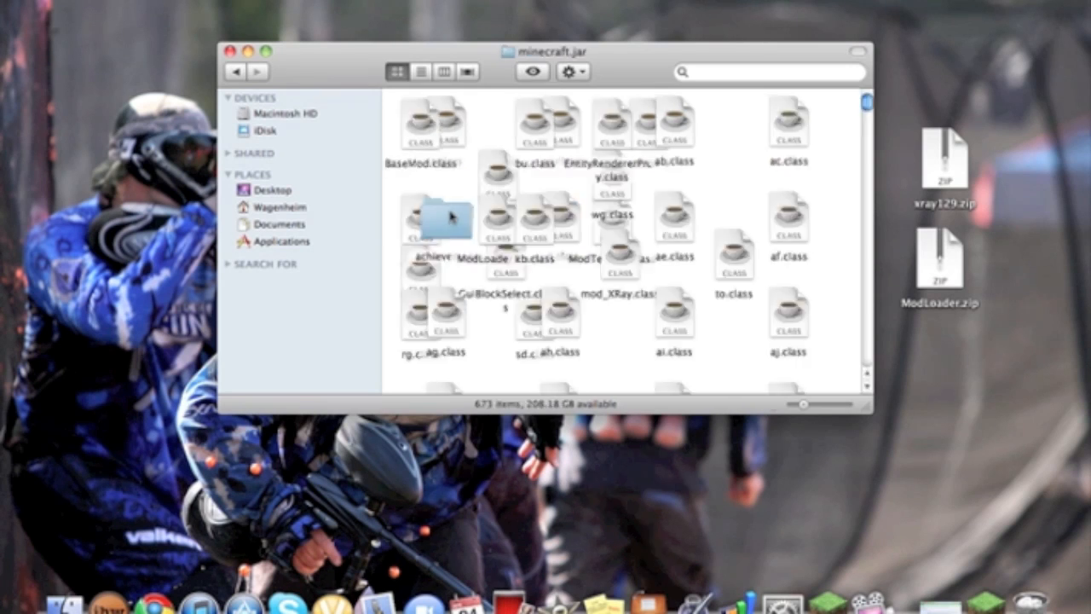
{"action": "scroll", "scroll_direction": "down", "scroll_amount": 3}
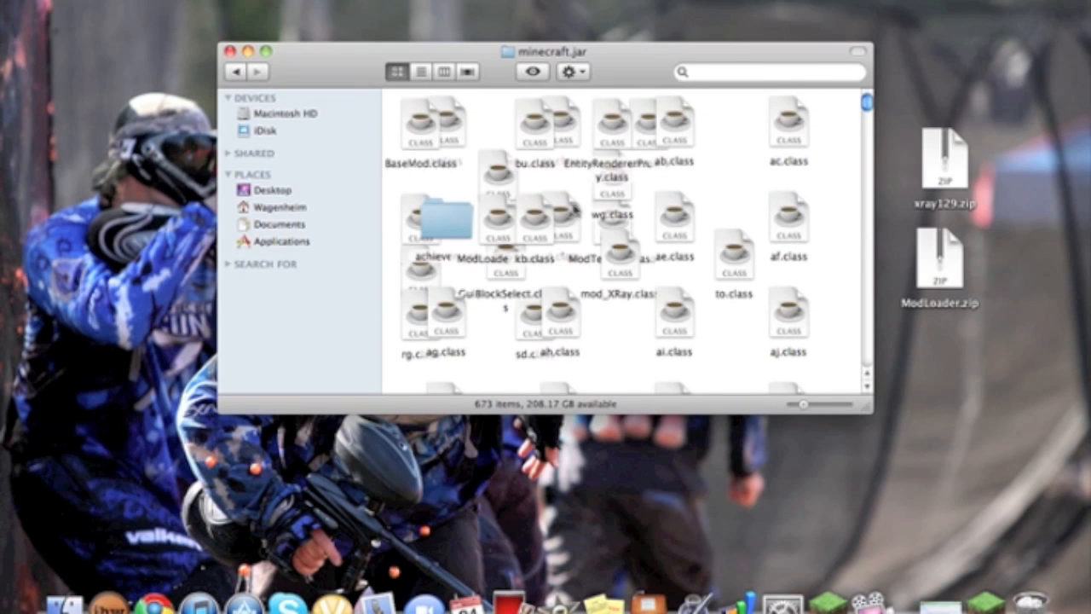
{"action": "mouse_move", "coordinate": [653, 294]}
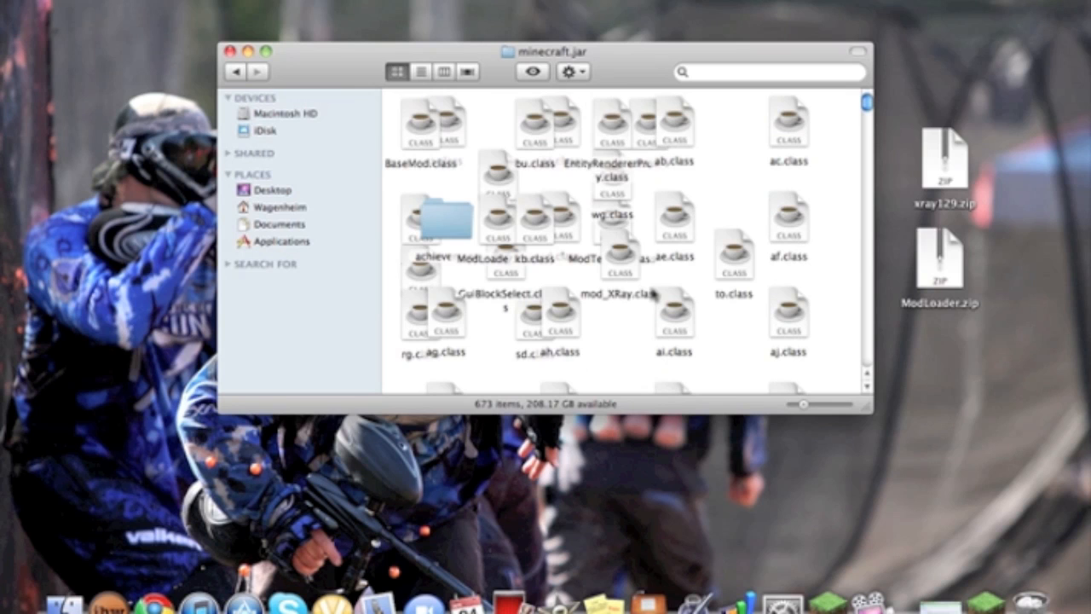
{"action": "left_click", "coordinate": [941, 160]}
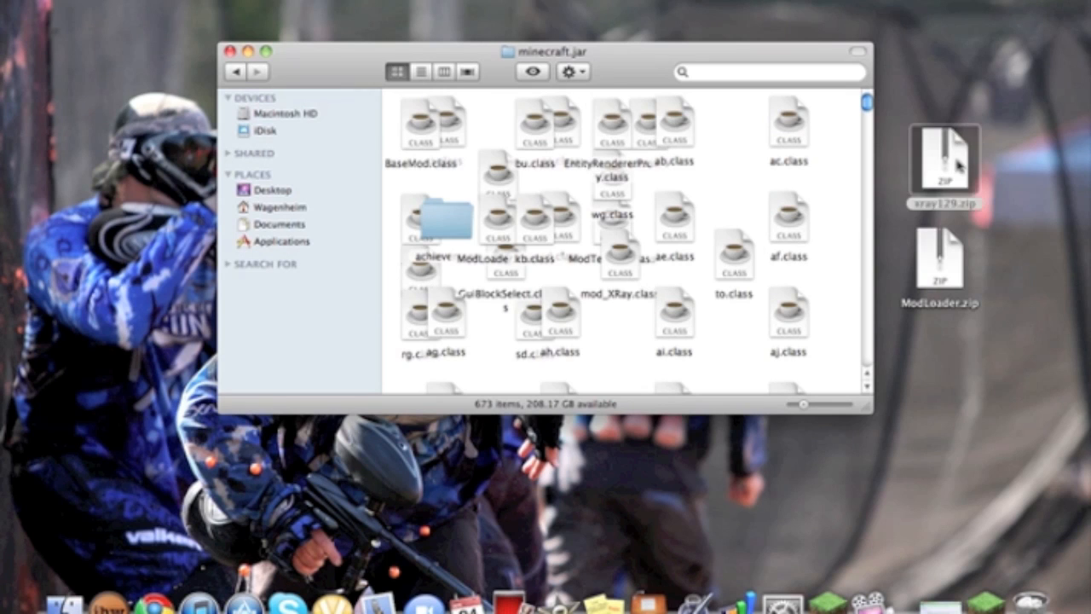
{"action": "left_click", "coordinate": [944, 162]}
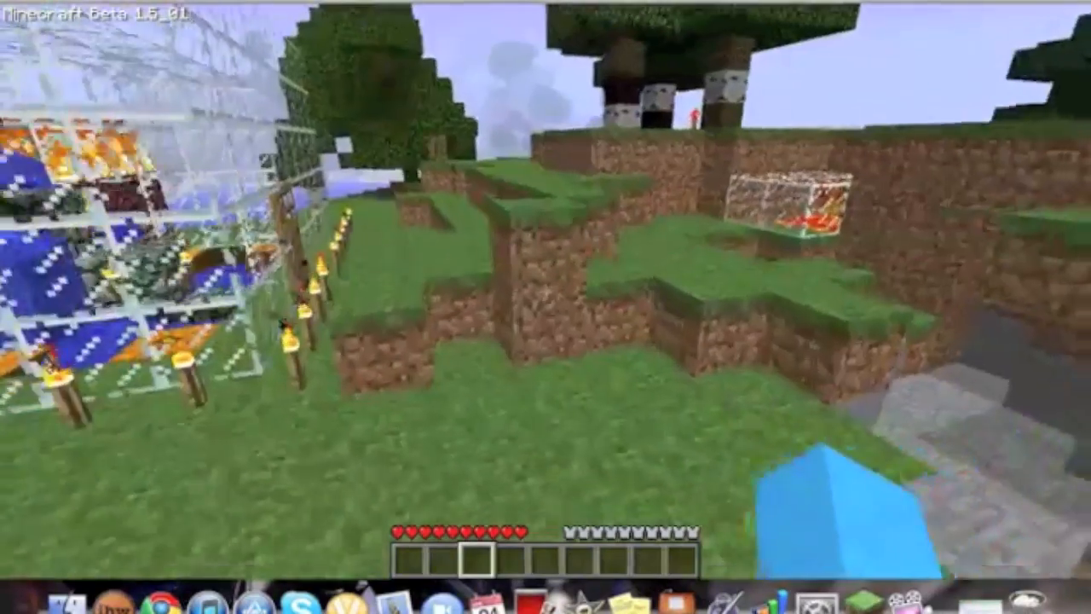
{"action": "mouse_move", "coordinate": [545, 290]}
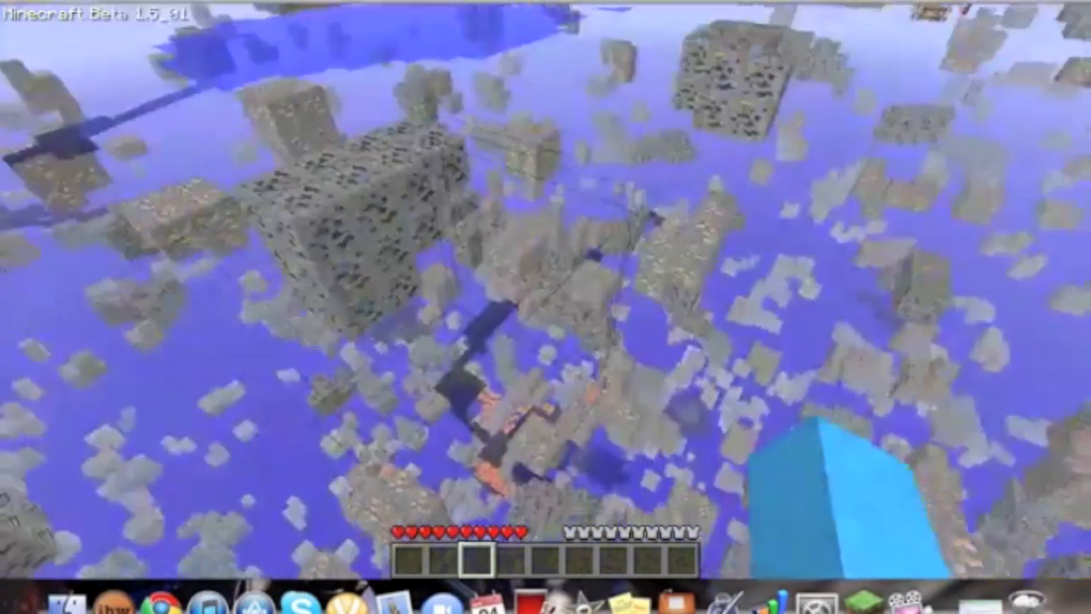
Press E to show the inventory alongside the TooManyItems item list
{"action": "key", "text": "e"}
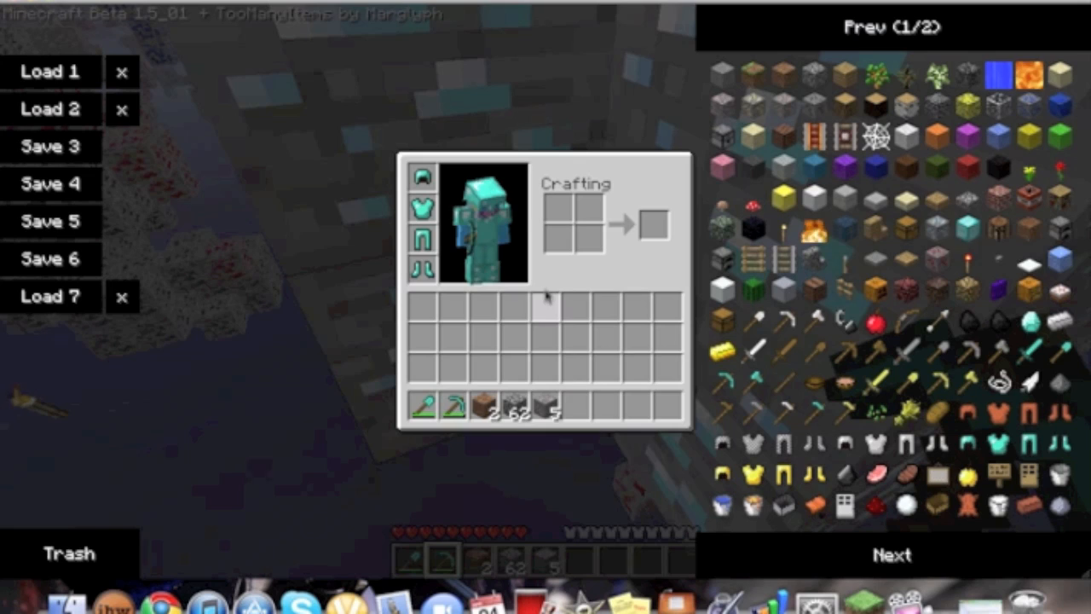
{"action": "mouse_move", "coordinate": [780, 230]}
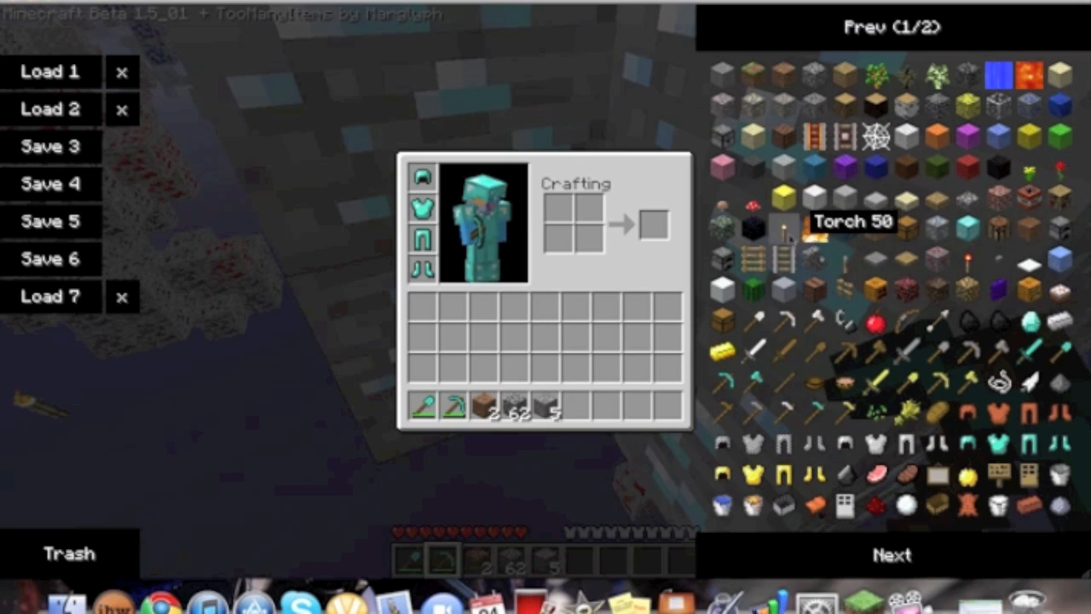